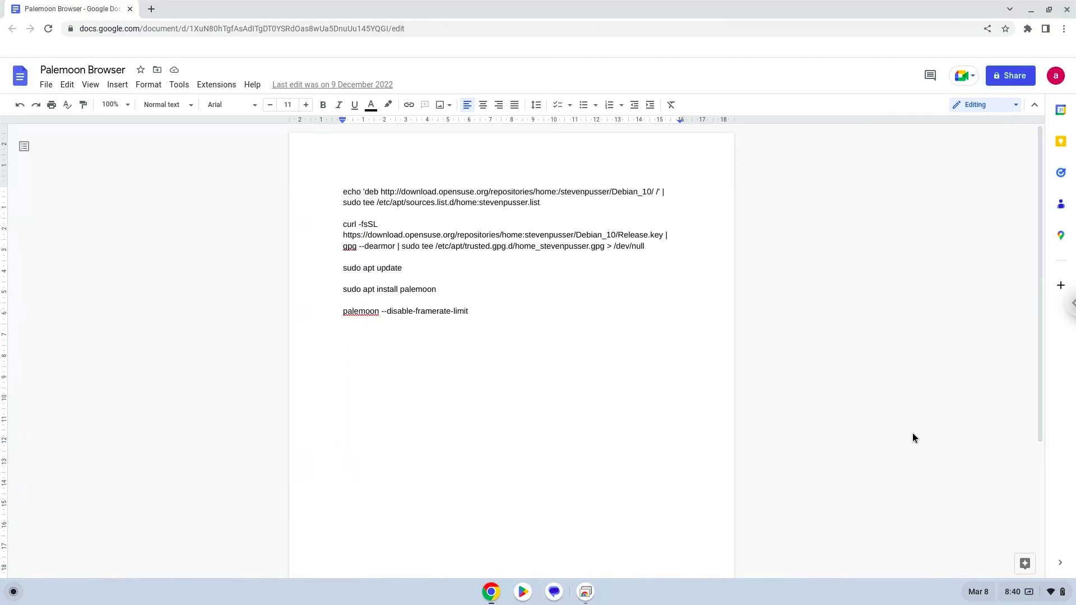
Add a blank line after the last command and bring up ChromeOS system settings.
key("Enter")
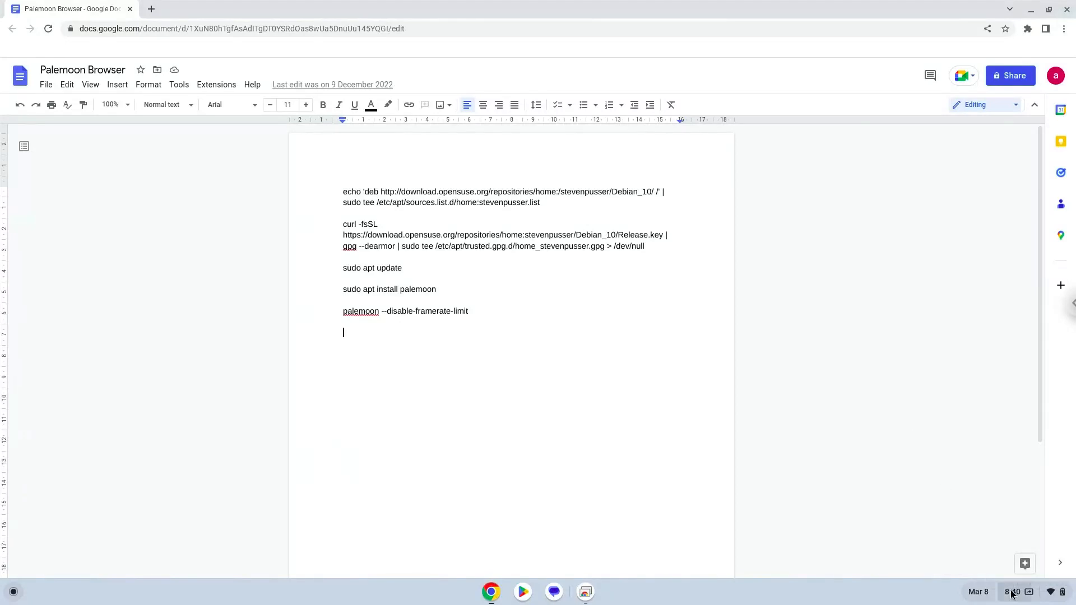
left_click(1013, 592)
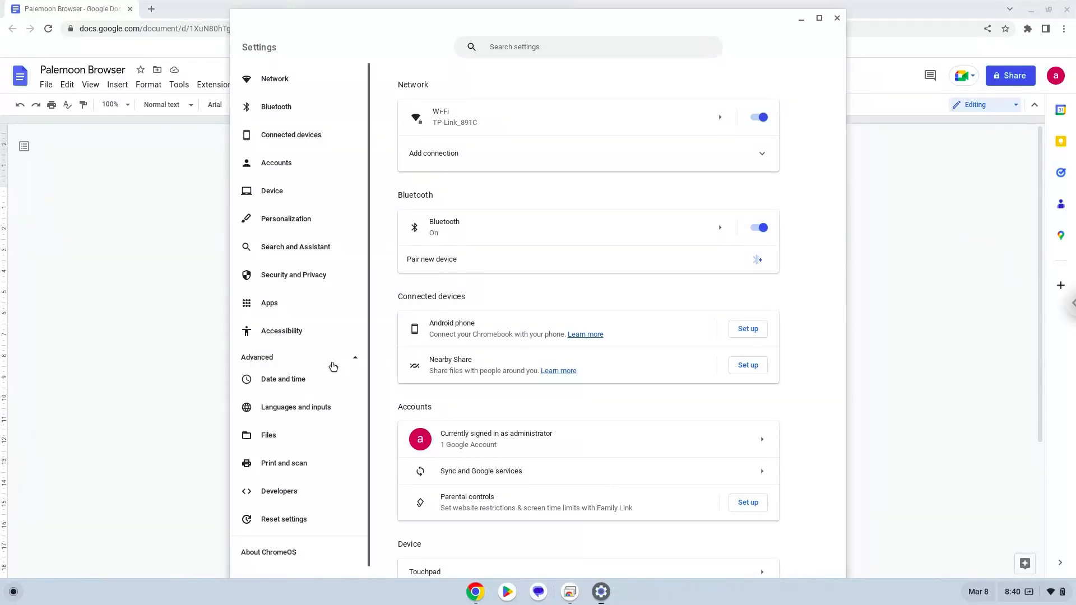
mouse_move(312, 495)
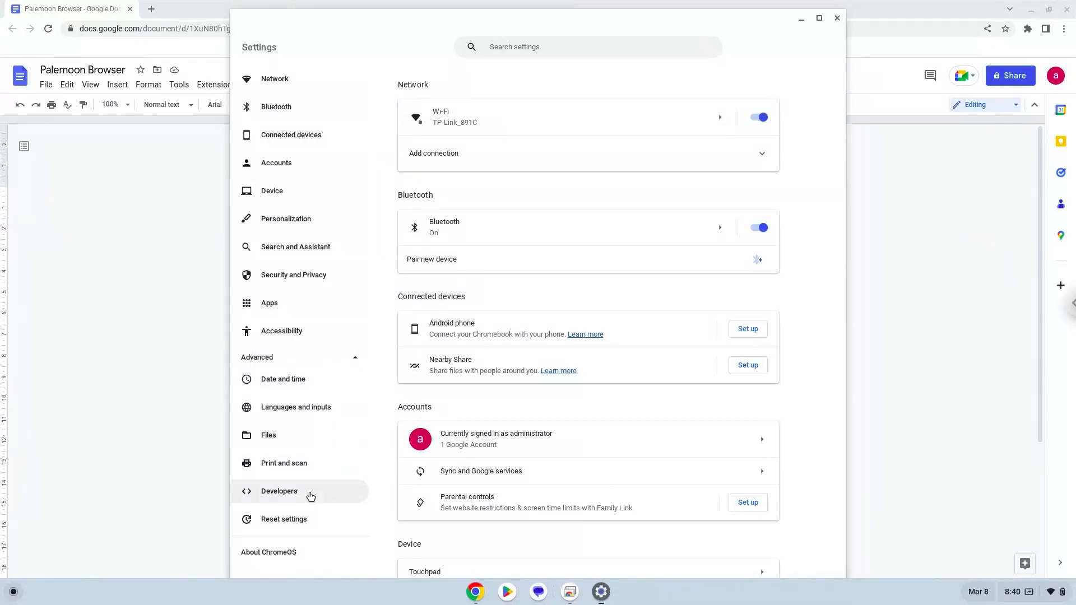
Turn on the Linux development environment at recommended disk size, then close its terminal.
left_click(279, 491)
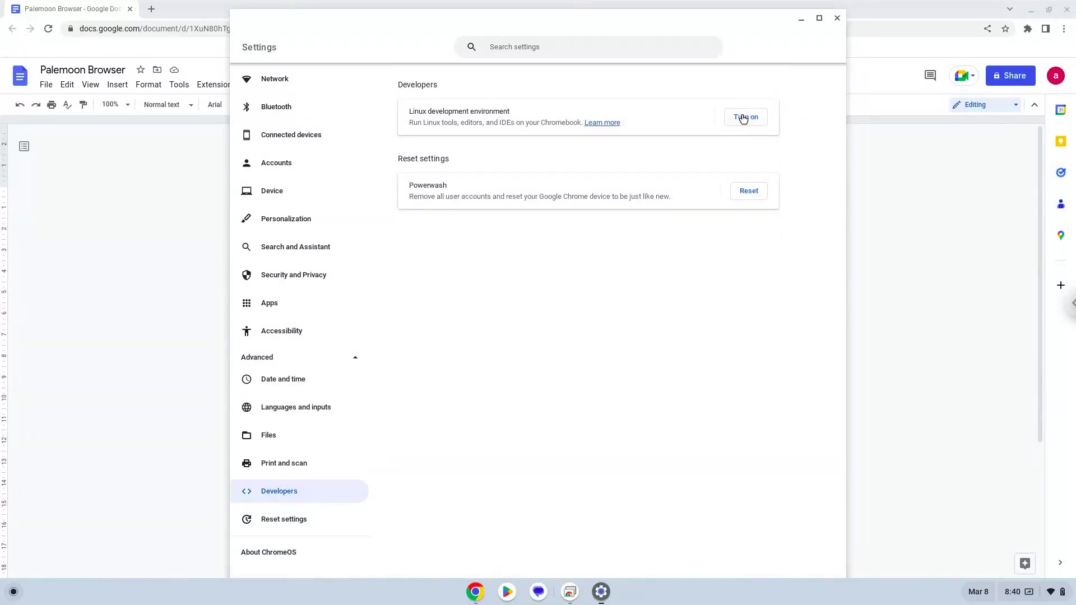
left_click(746, 117)
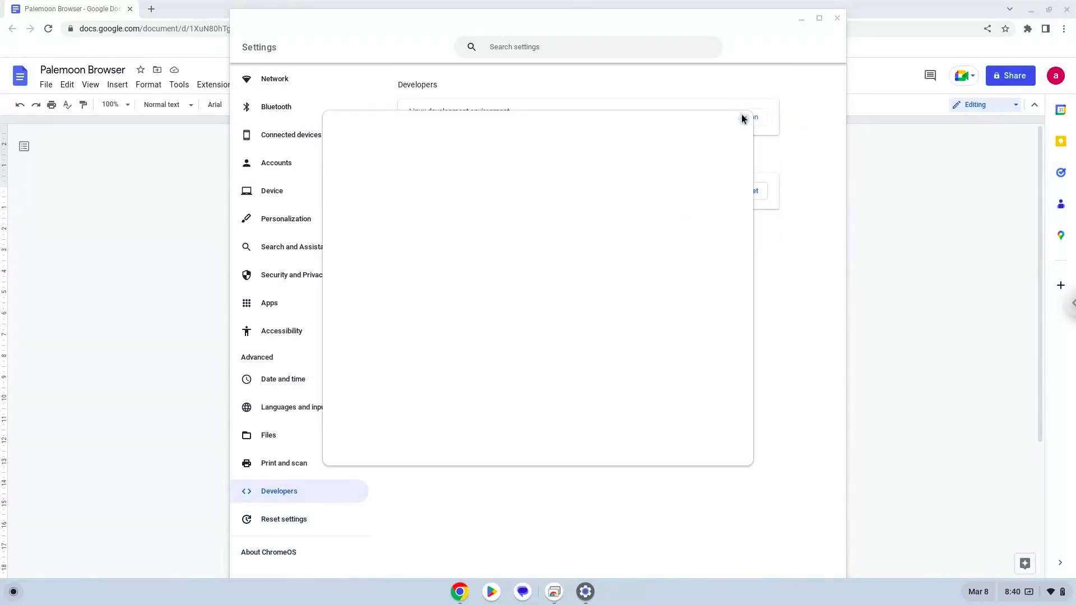
left_click(744, 119)
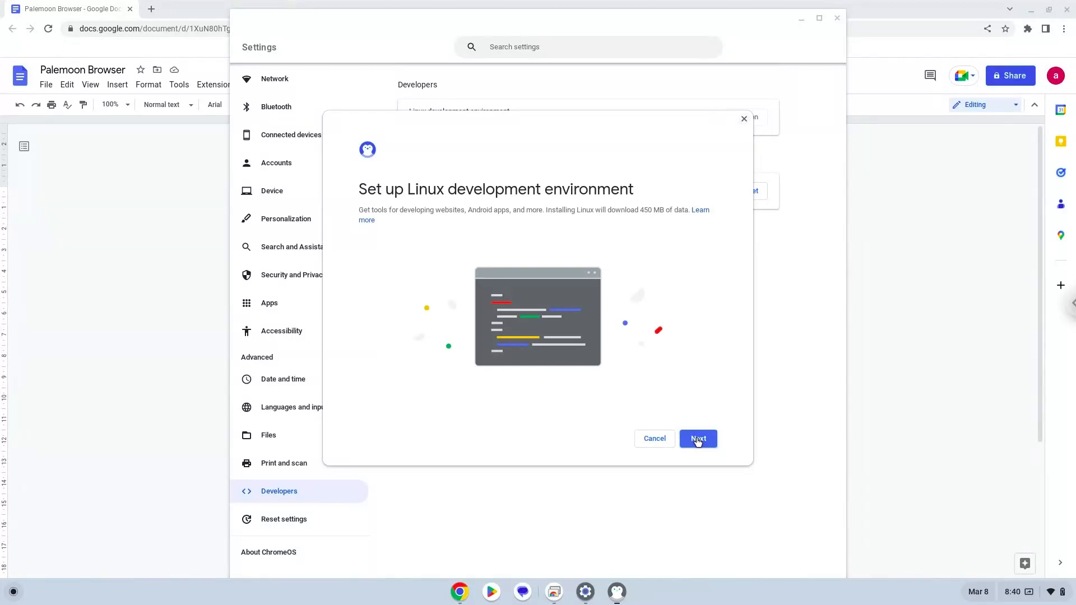
left_click(699, 439)
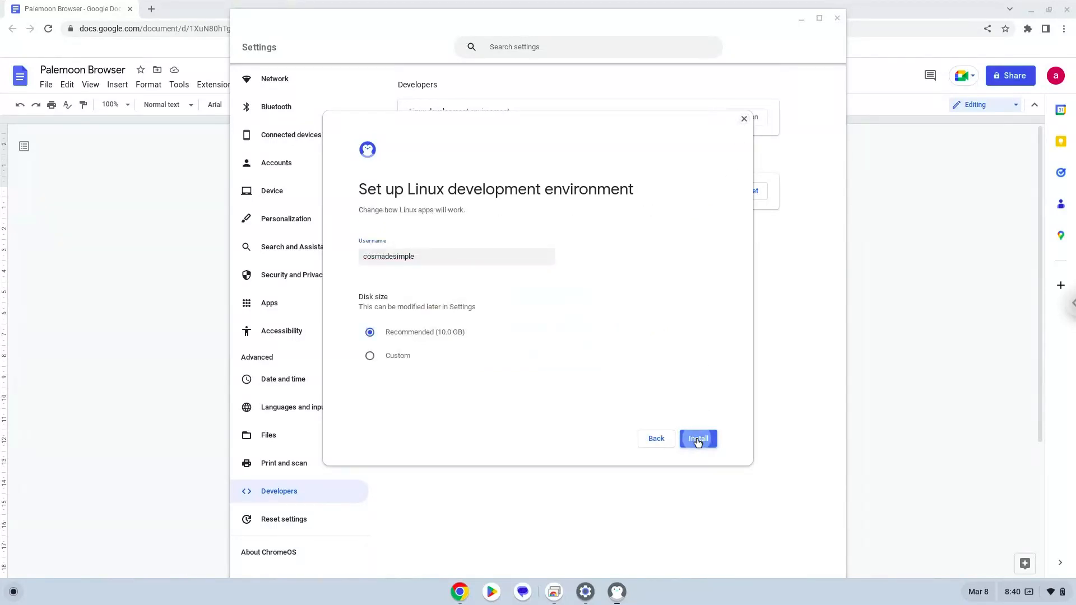
left_click(699, 439)
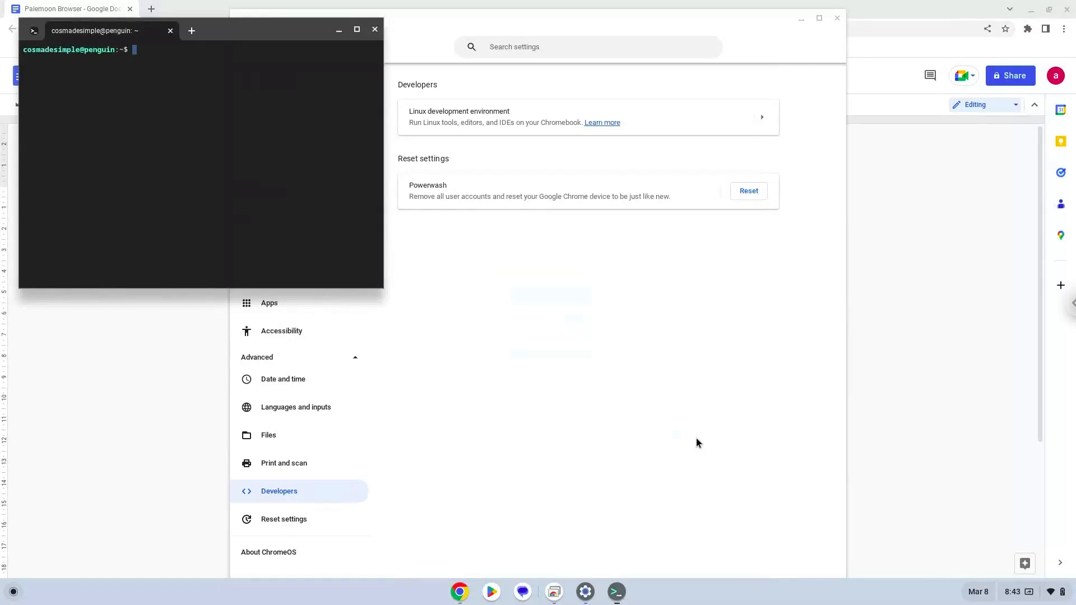
mouse_move(375, 31)
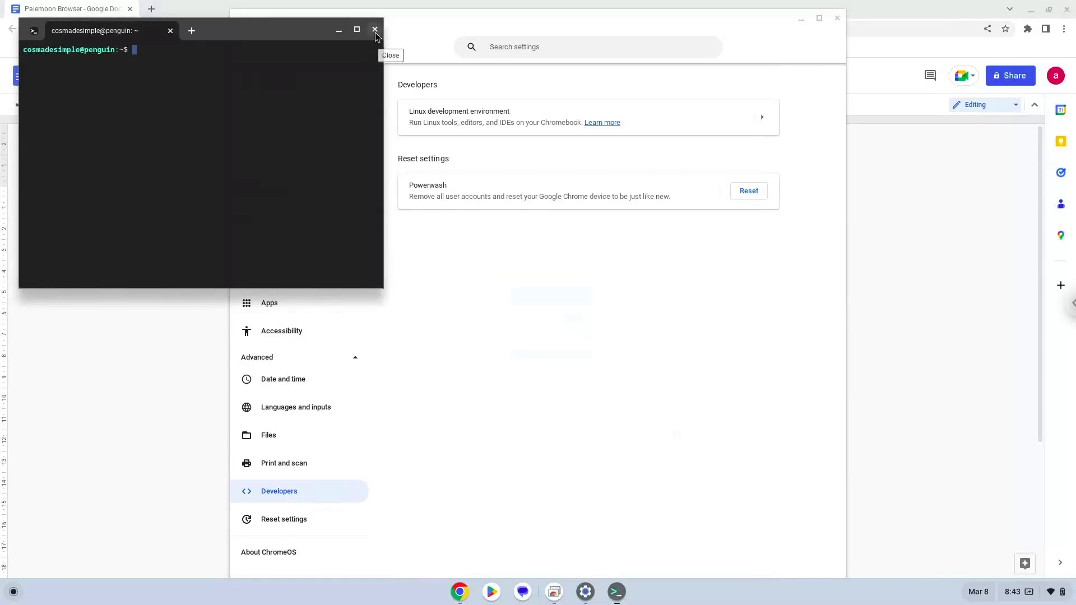
left_click(375, 30)
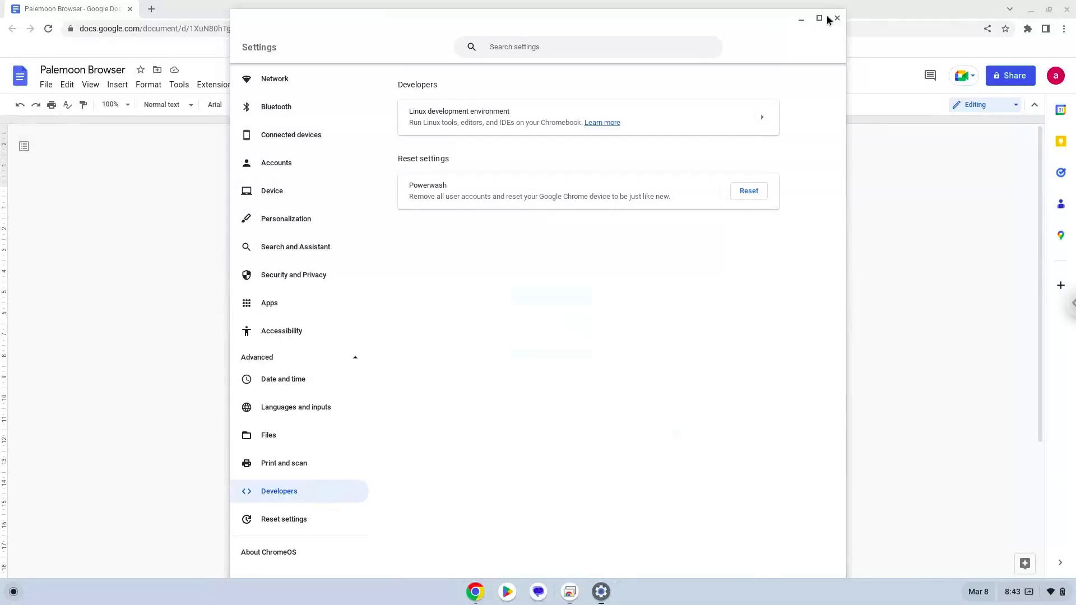
Close Settings, copy the first echo repository command, and launch the Terminal app.
left_click(837, 19)
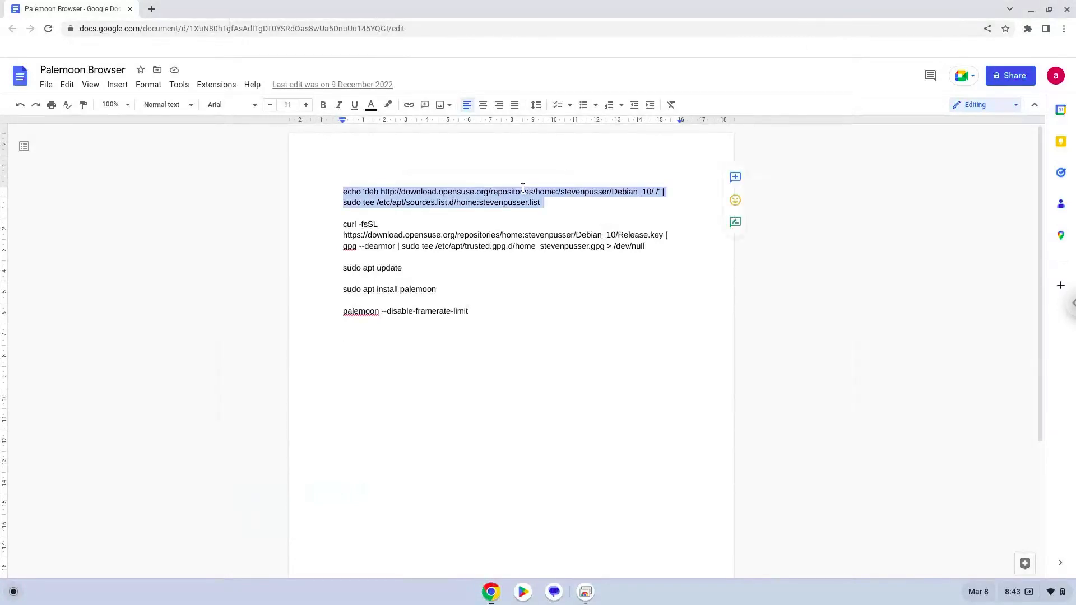
right_click(521, 196)
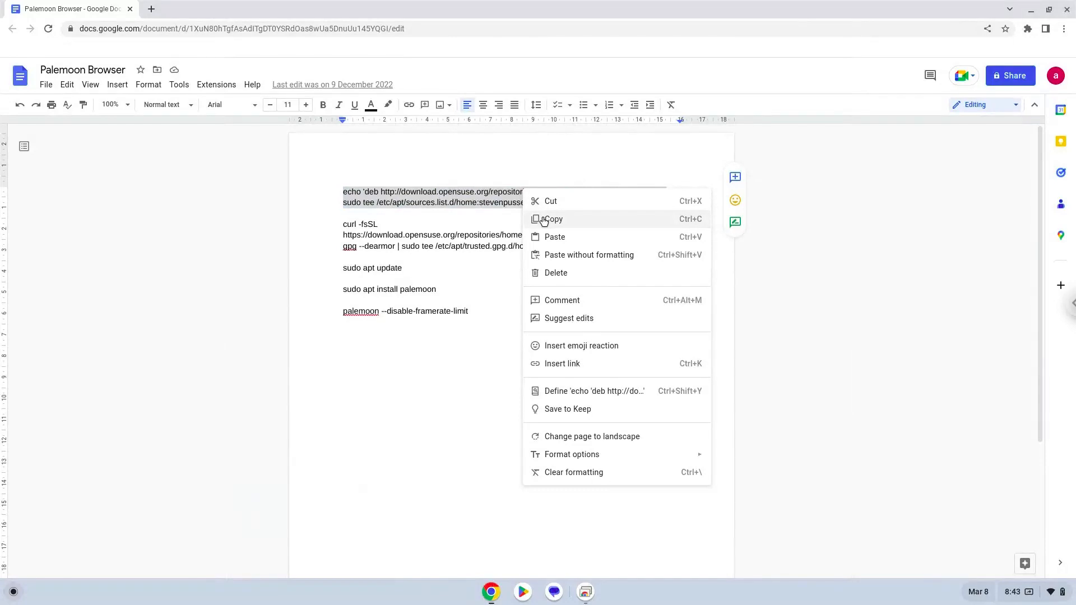
left_click(553, 219)
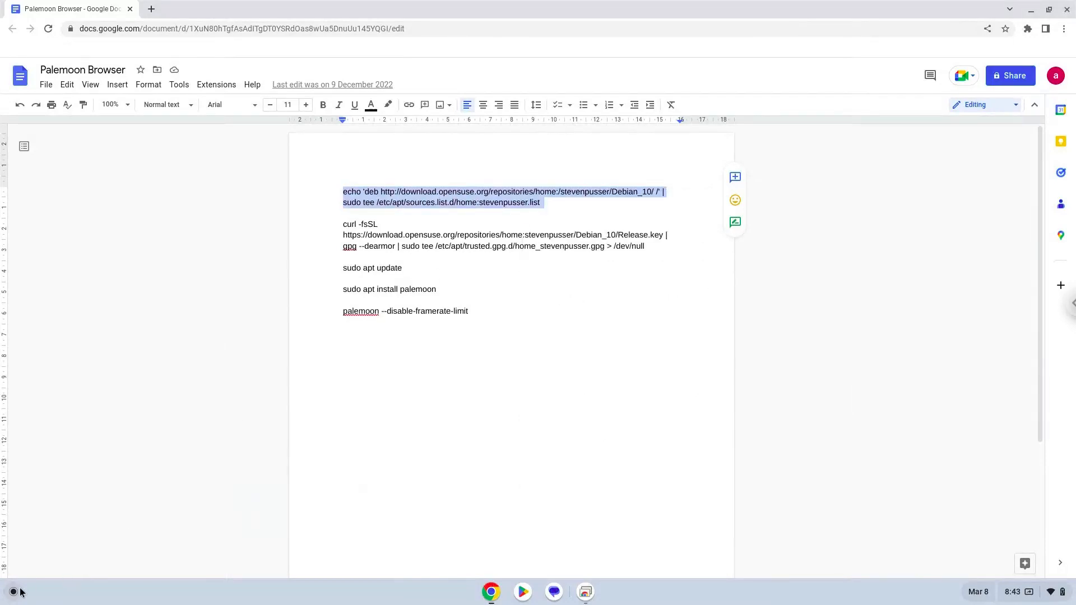
left_click(10, 591)
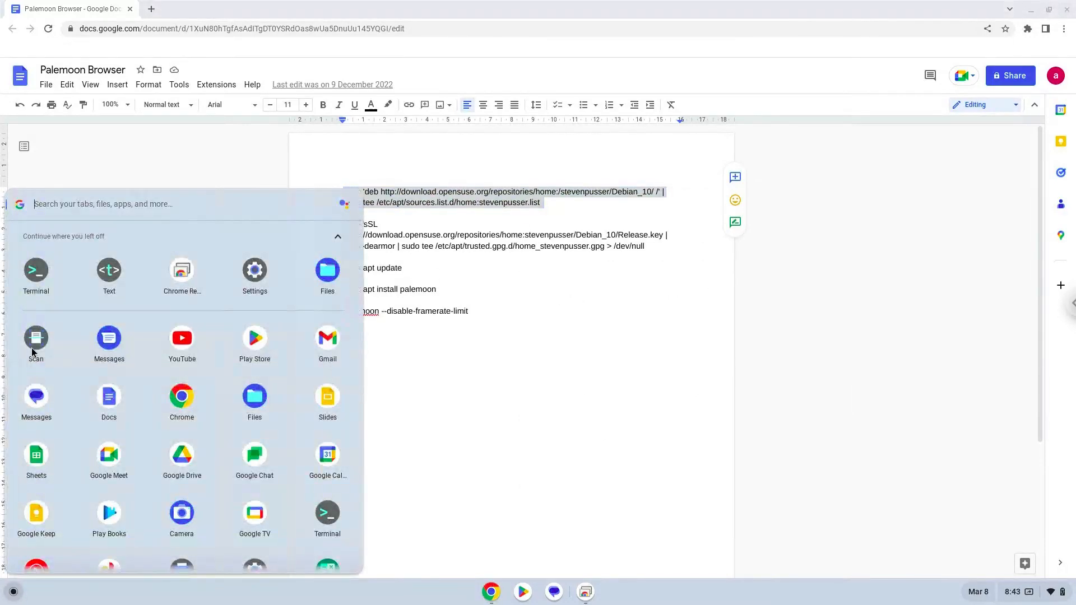
left_click(36, 270)
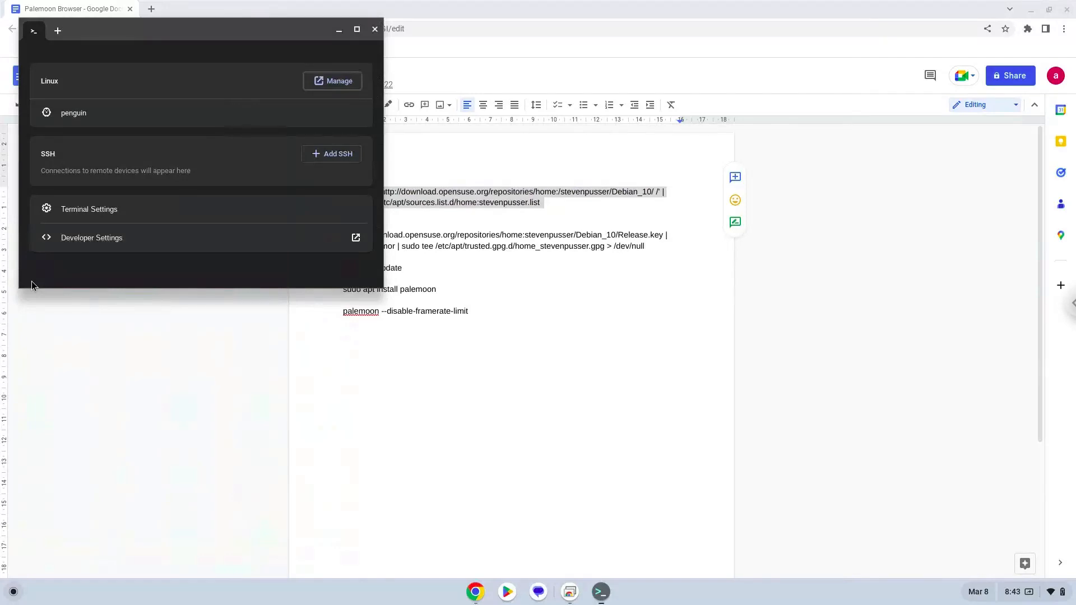
mouse_move(36, 278)
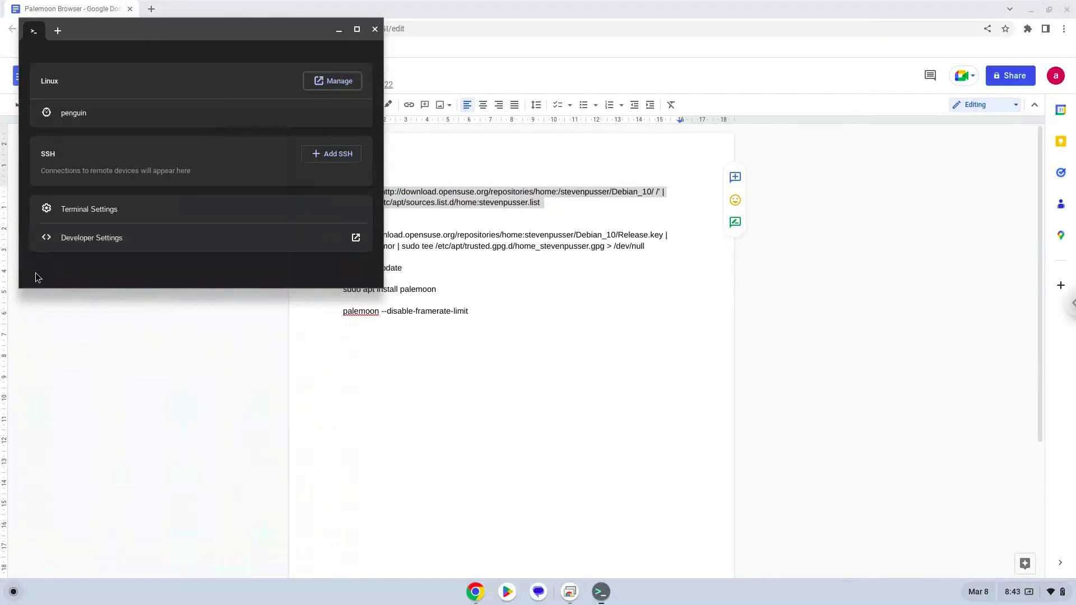
mouse_move(216, 30)
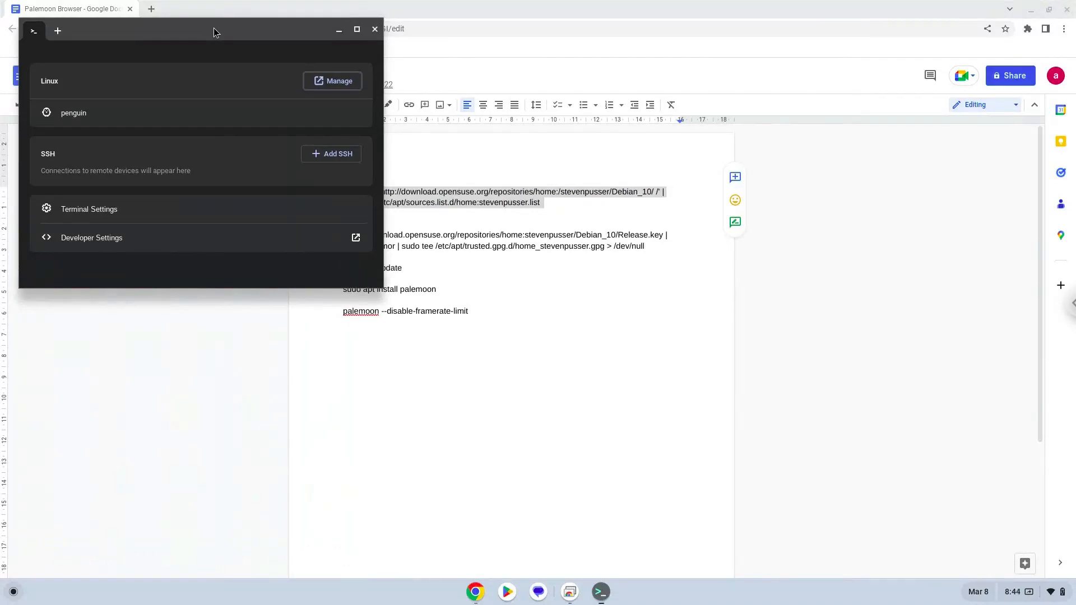
Maximize Terminal, open the penguin shell, and add the Debian_10 Pale Moon repository.
left_click(355, 30)
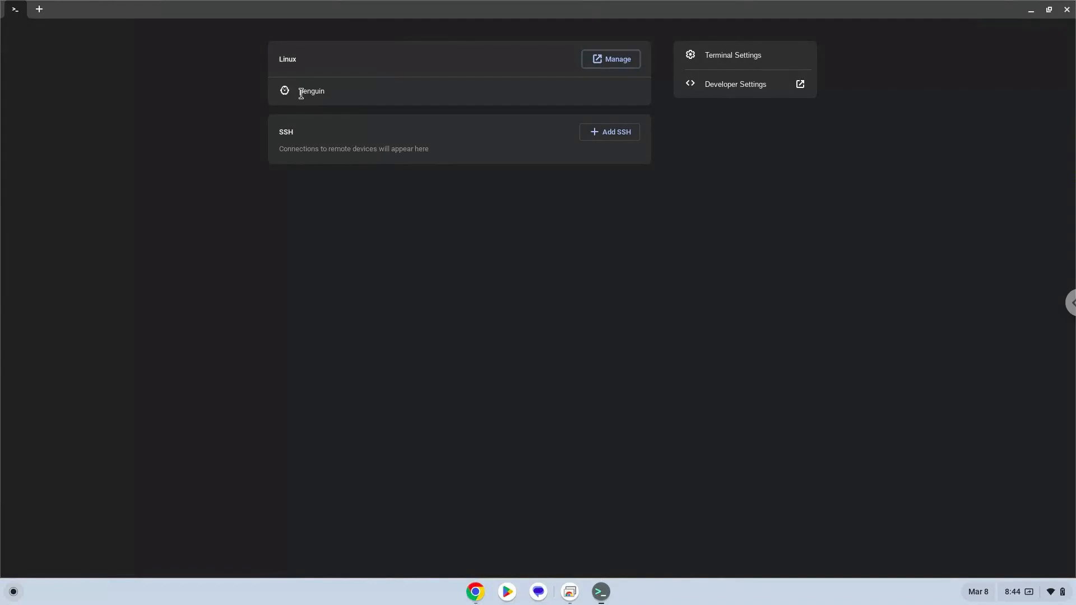
left_click(313, 90)
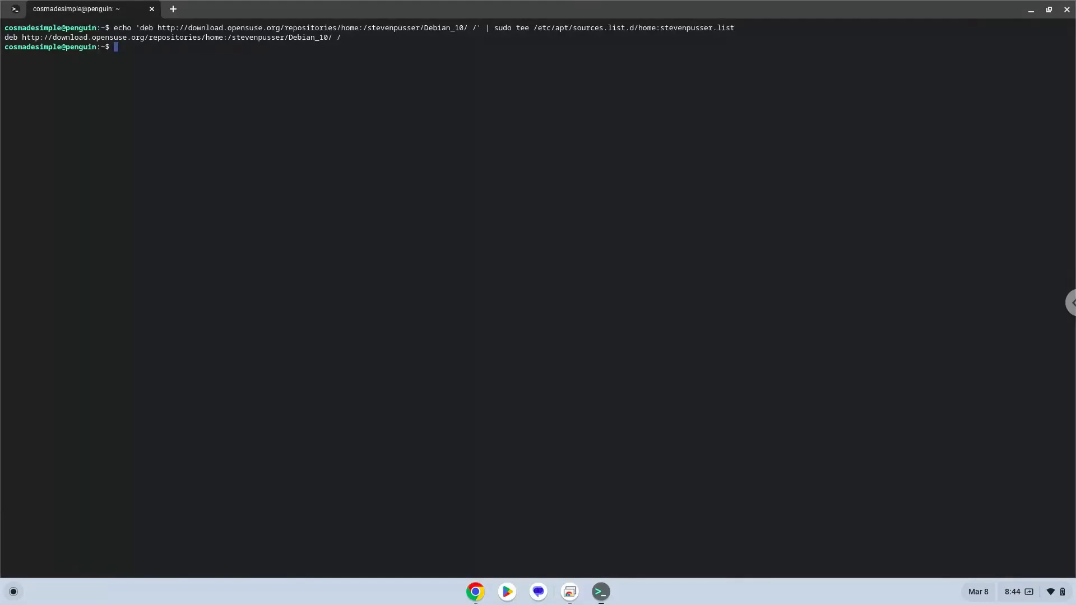
mouse_move(350, 293)
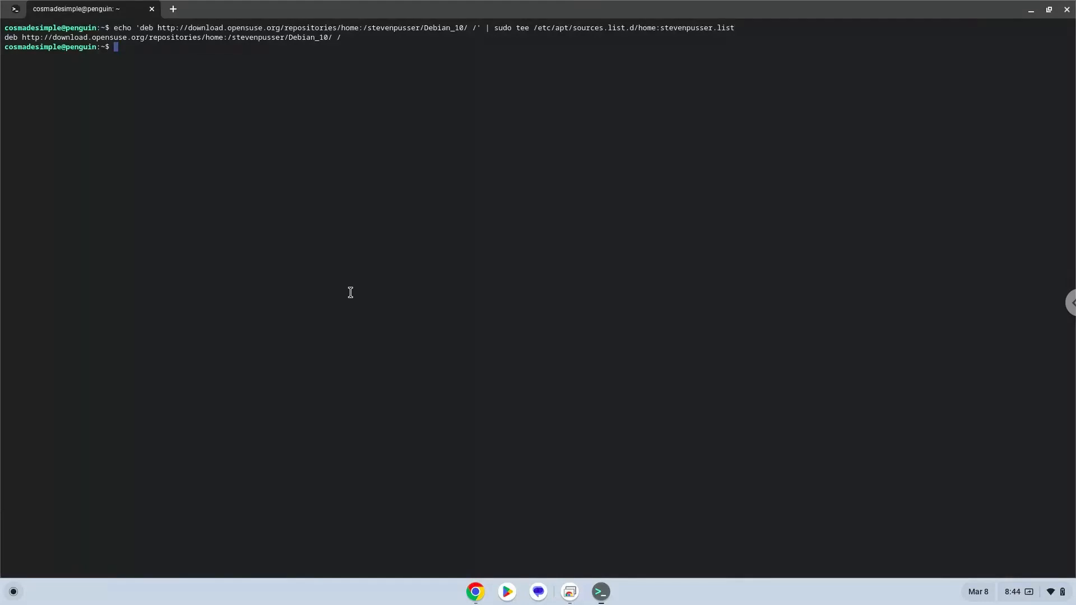
mouse_move(476, 594)
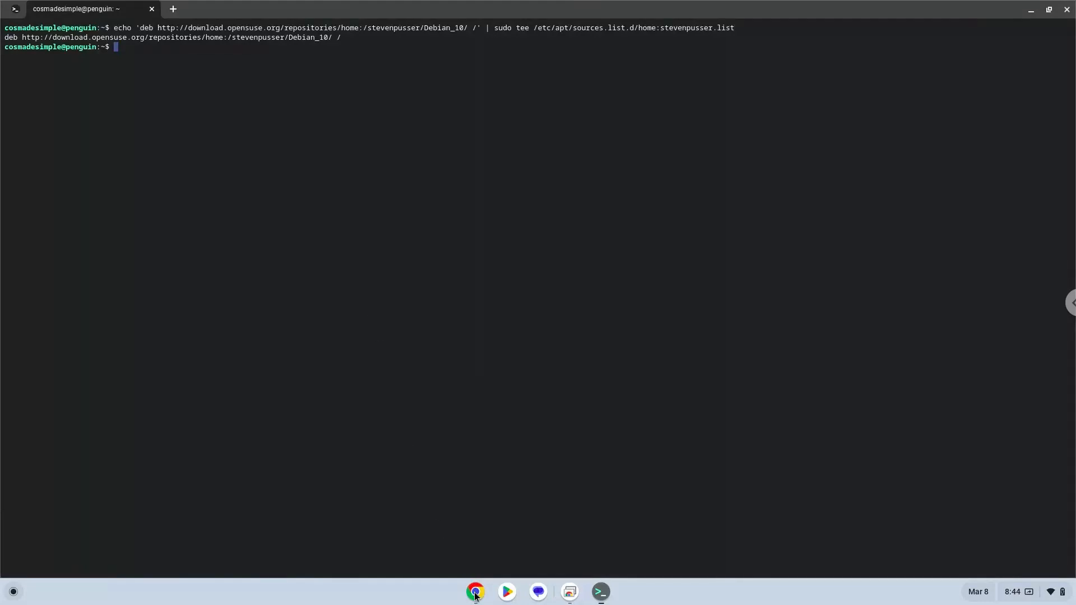
left_click(476, 592)
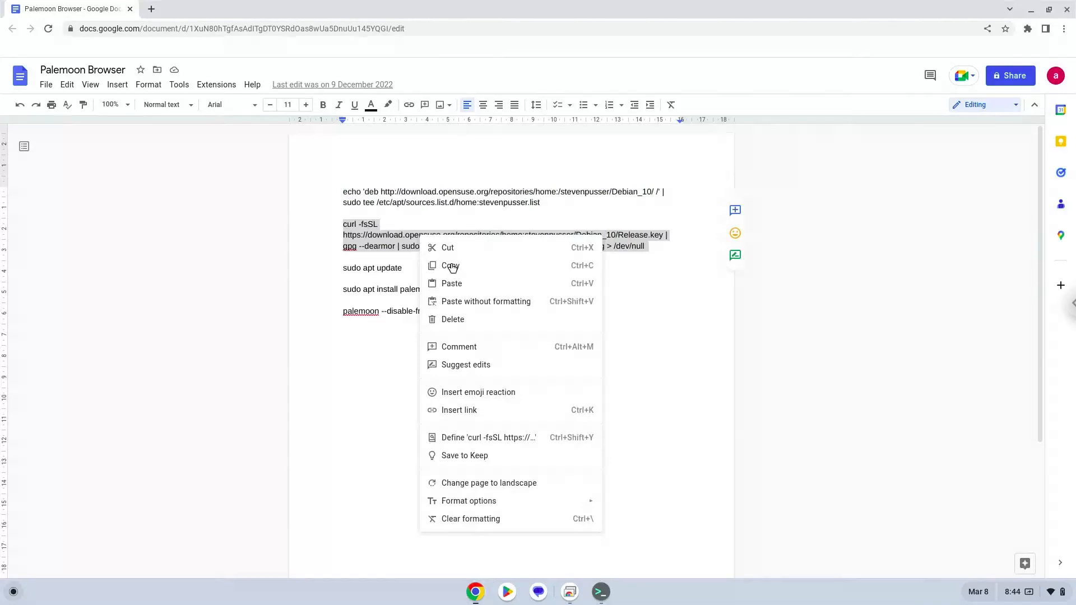
Copy the curl Release.key import command, run it in Terminal, and return to the document.
left_click(451, 265)
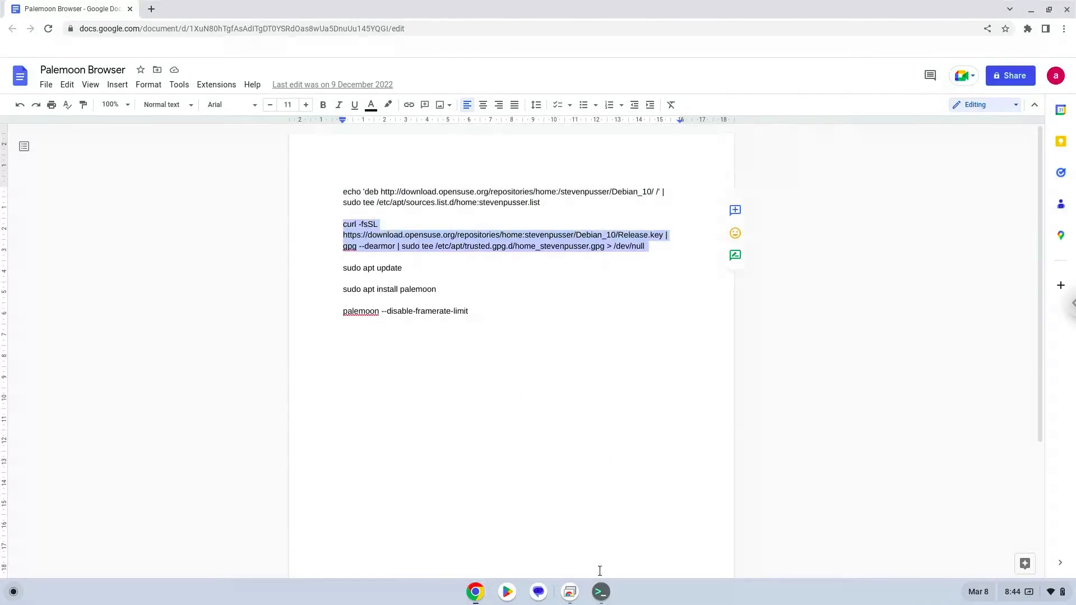
left_click(601, 592)
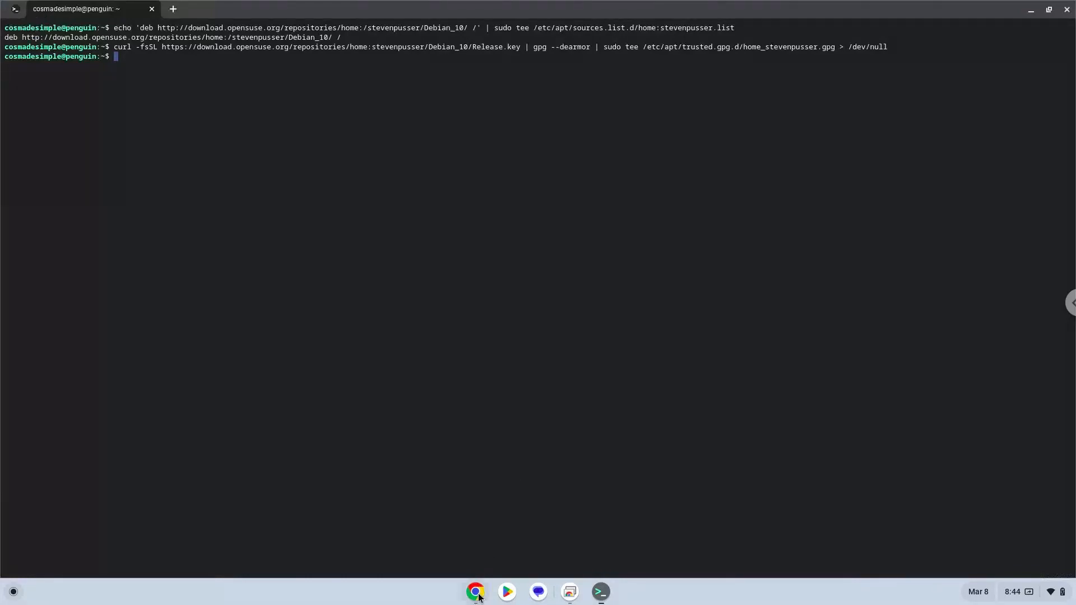
left_click(474, 592)
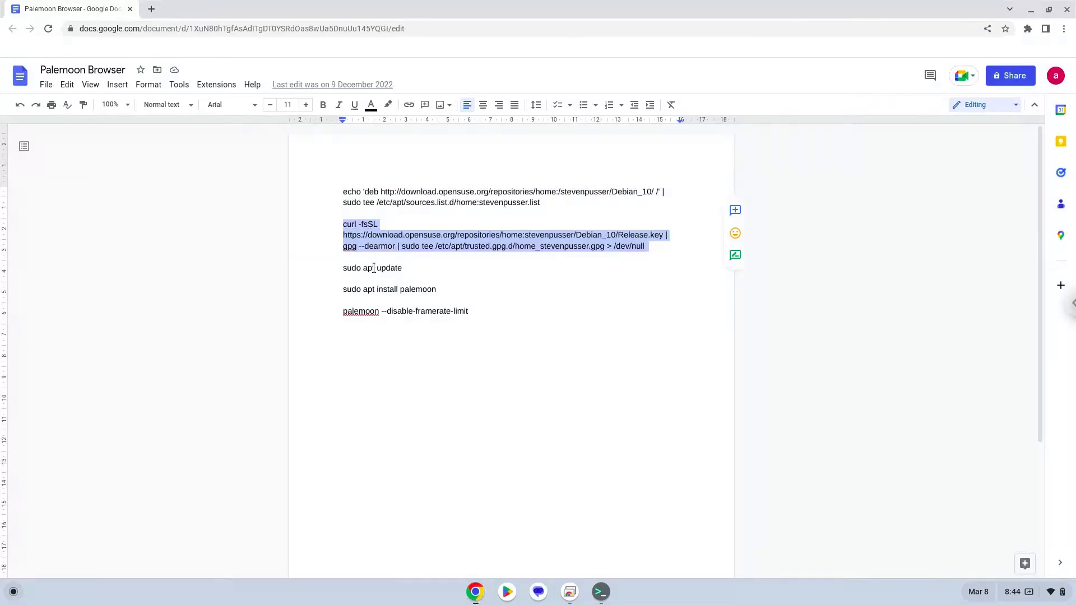
Copy 'sudo apt update' from the document and run it in the penguin shell.
right_click(372, 268)
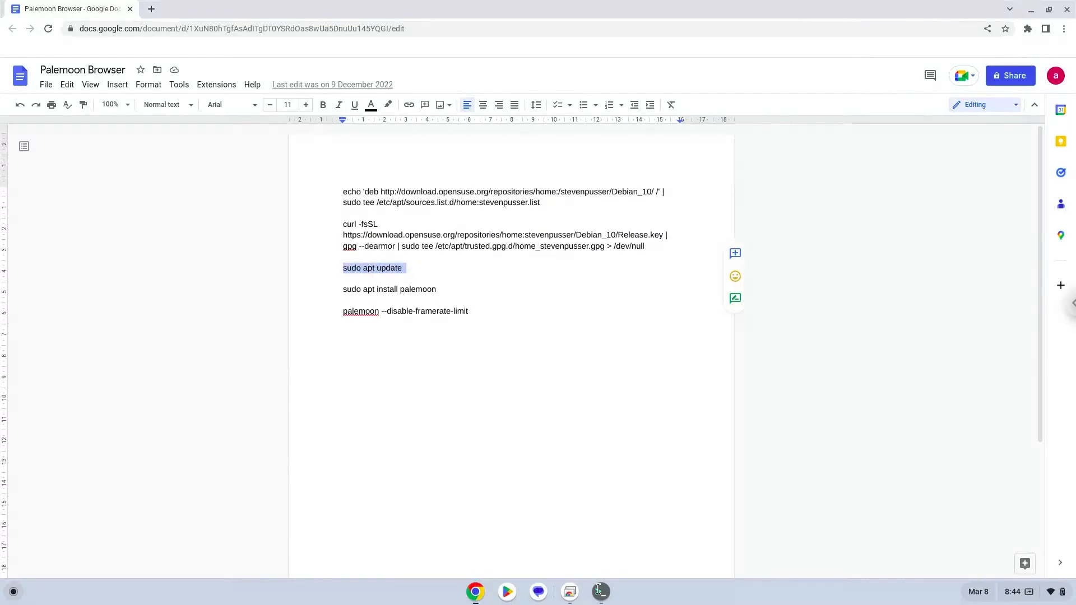
left_click(600, 592)
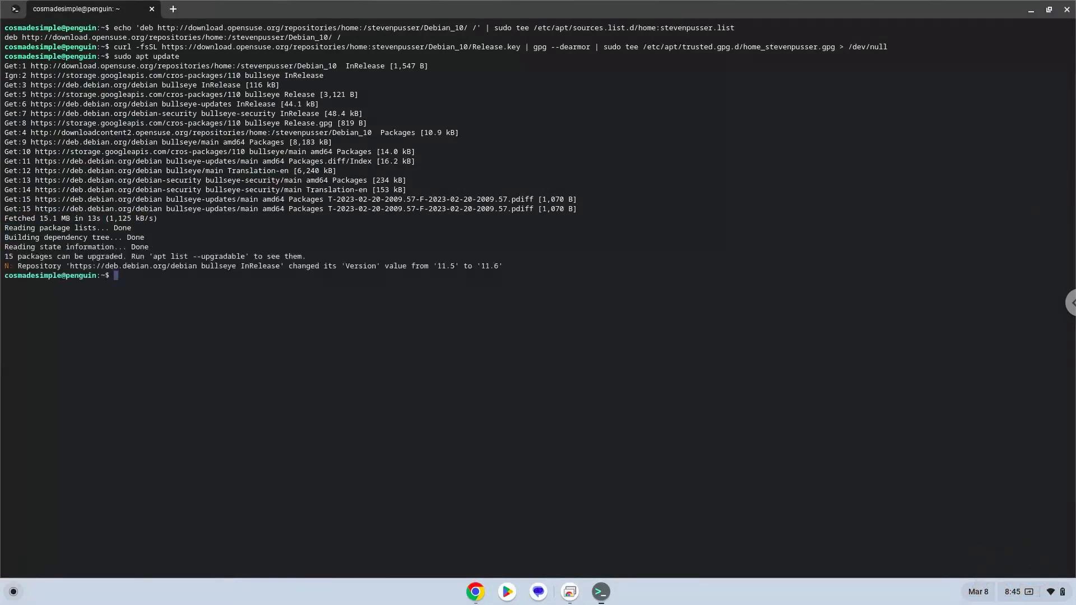
mouse_move(511, 492)
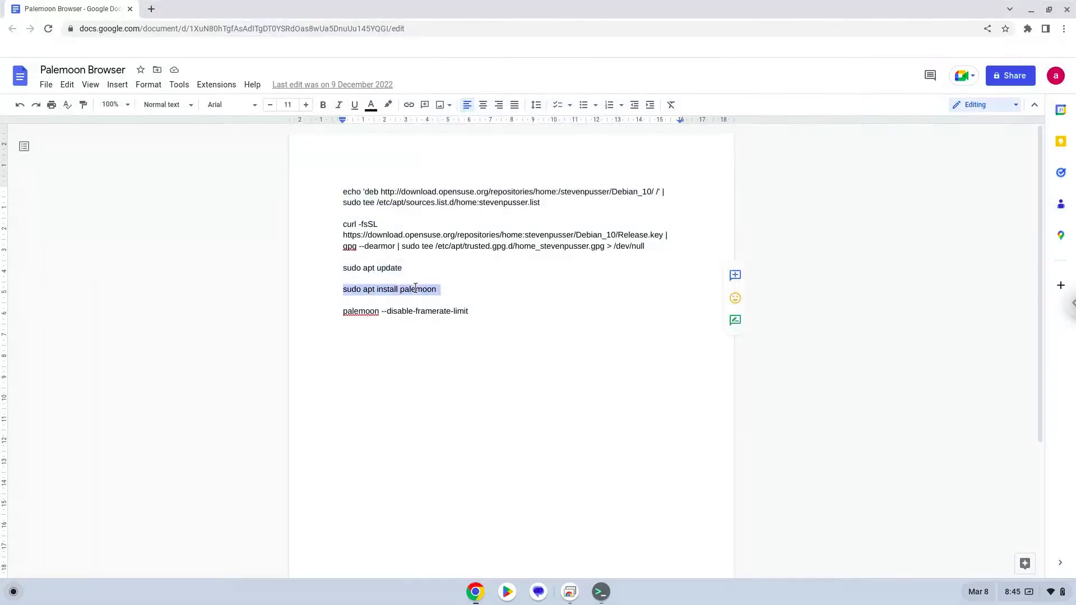
Copy 'sudo apt install palemoon' from the document to install Pale Moon 32.0.1.
right_click(415, 290)
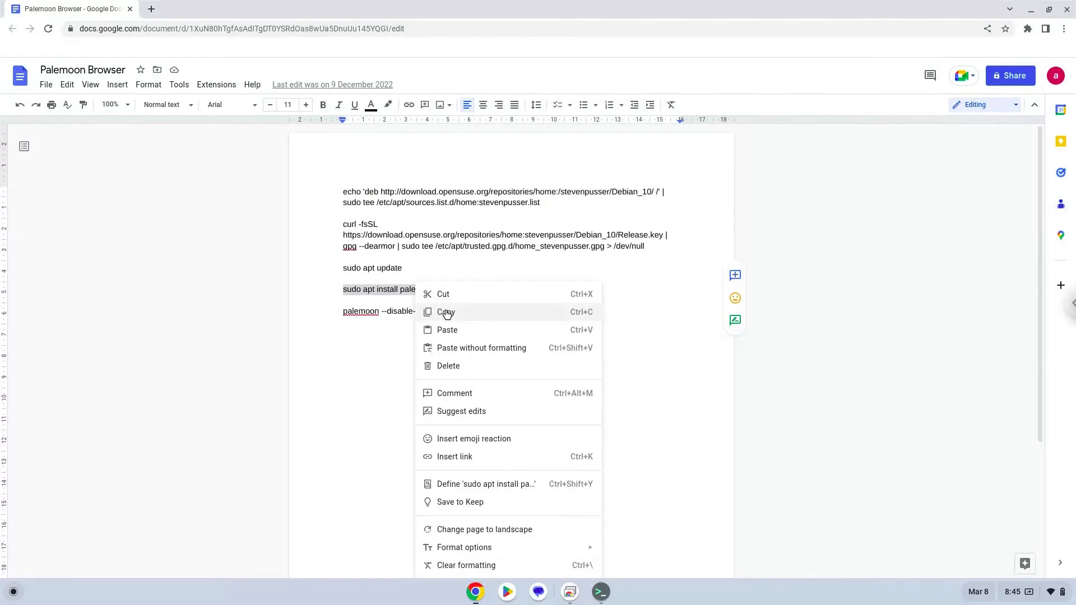
left_click(446, 312)
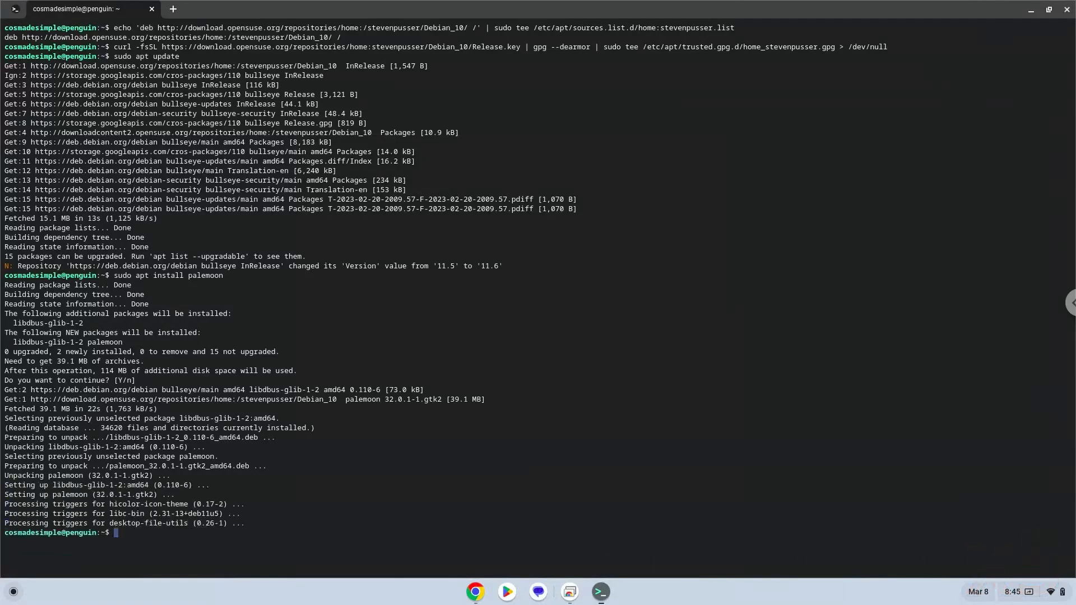
mouse_move(570, 463)
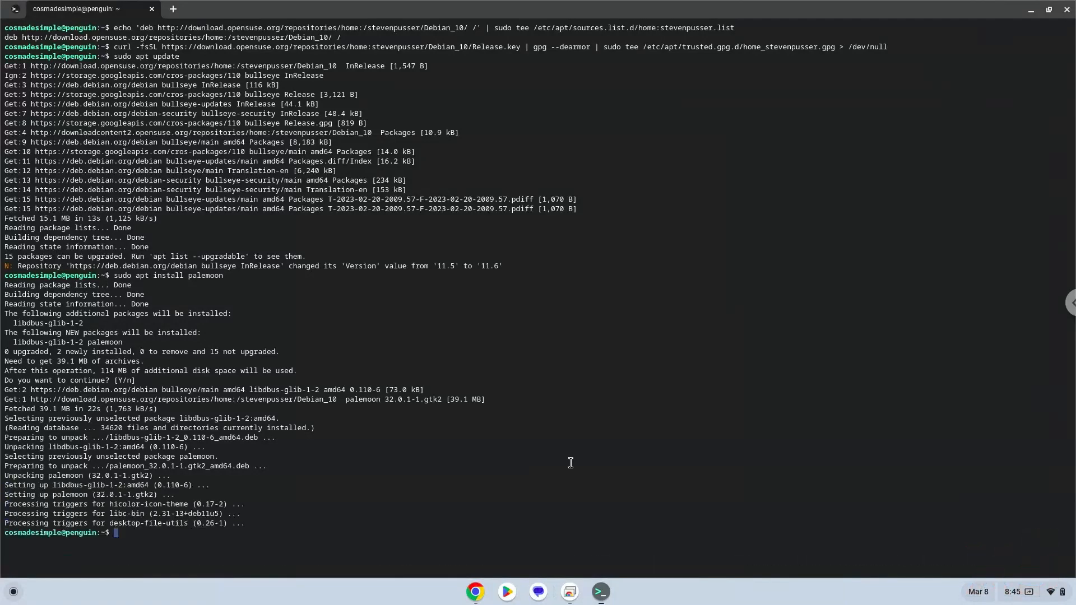
mouse_move(474, 592)
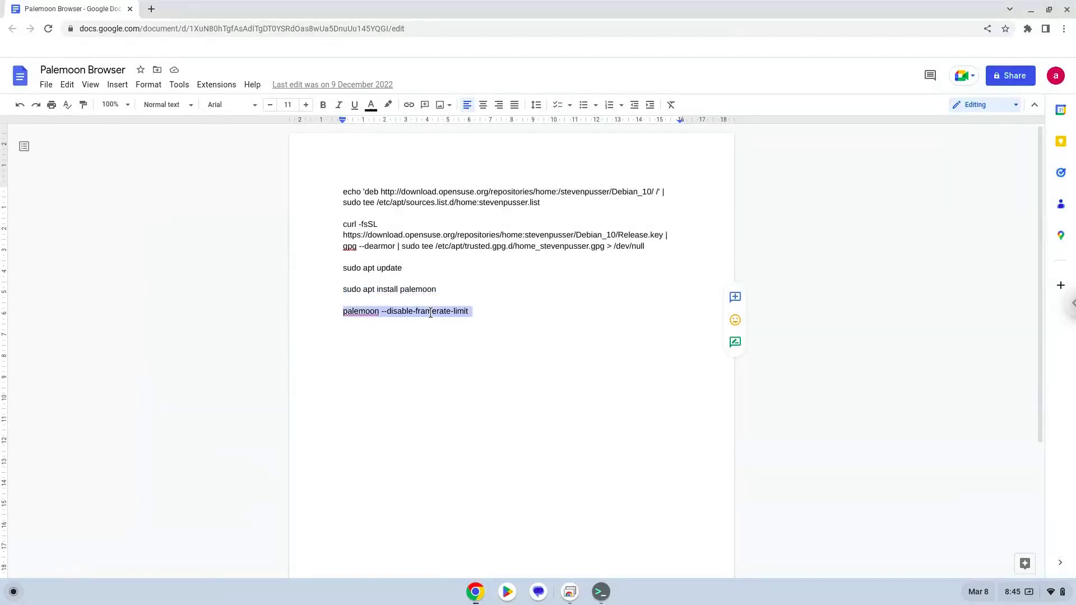
Run 'palemoon --disable-framerate-limit', answer Yes to the default-browser prompt, then close Pale Moon.
right_click(428, 311)
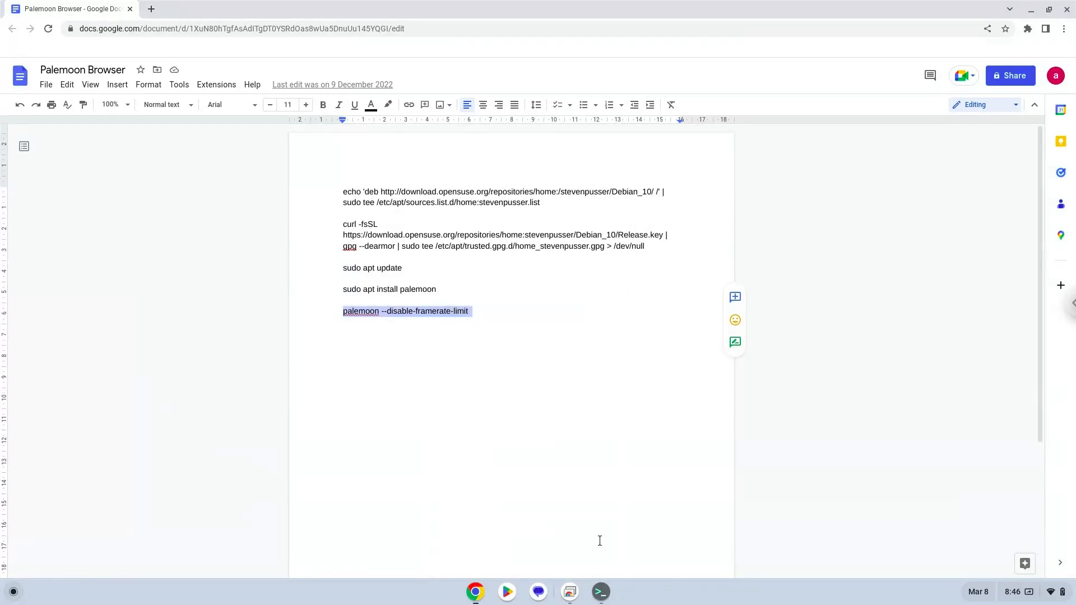
left_click(600, 592)
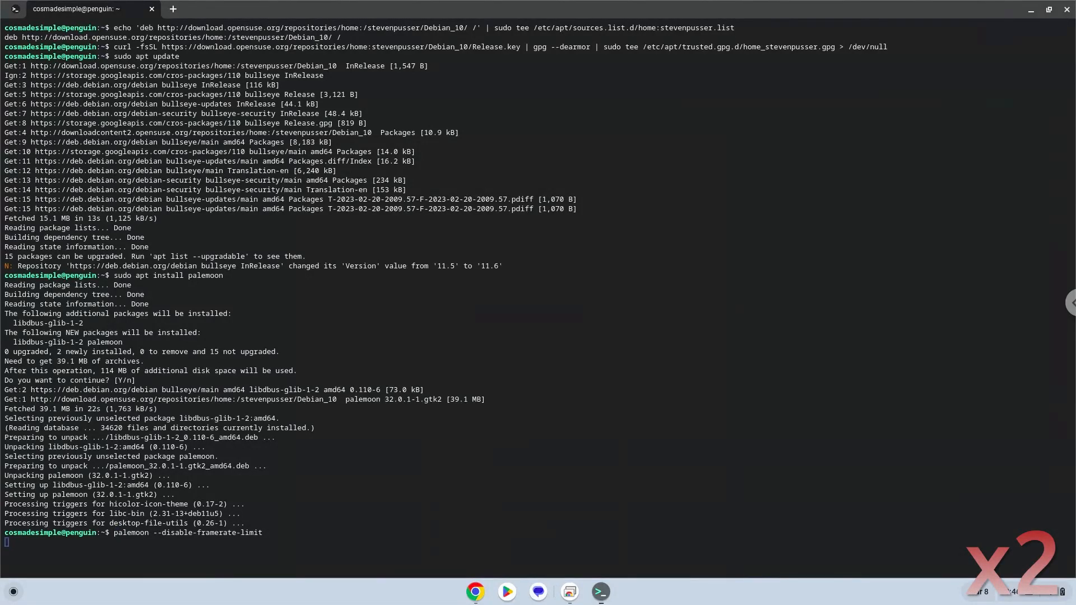
key("Return")
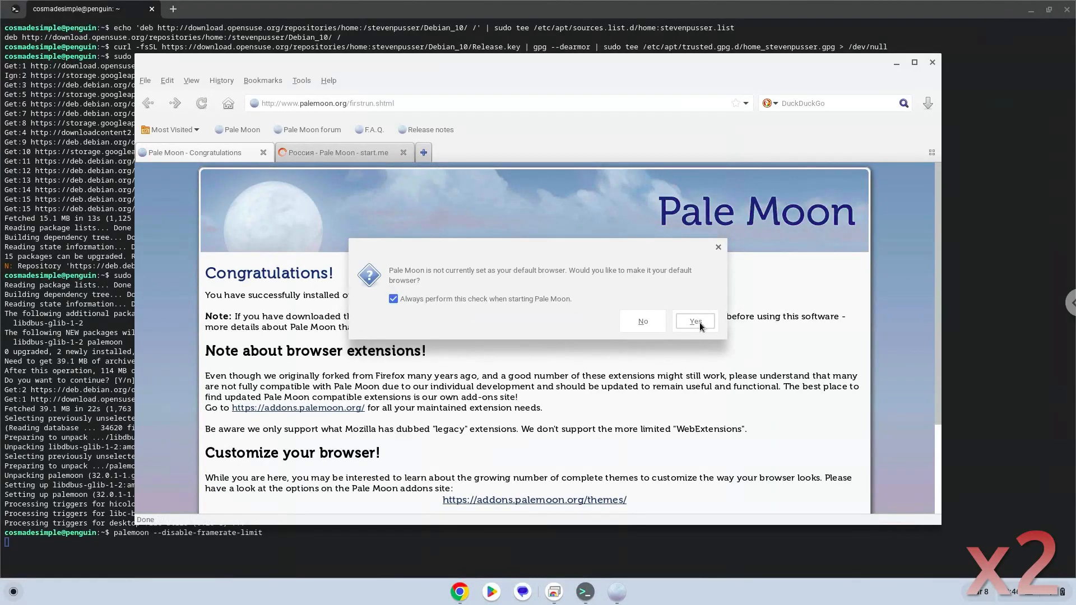
left_click(695, 321)
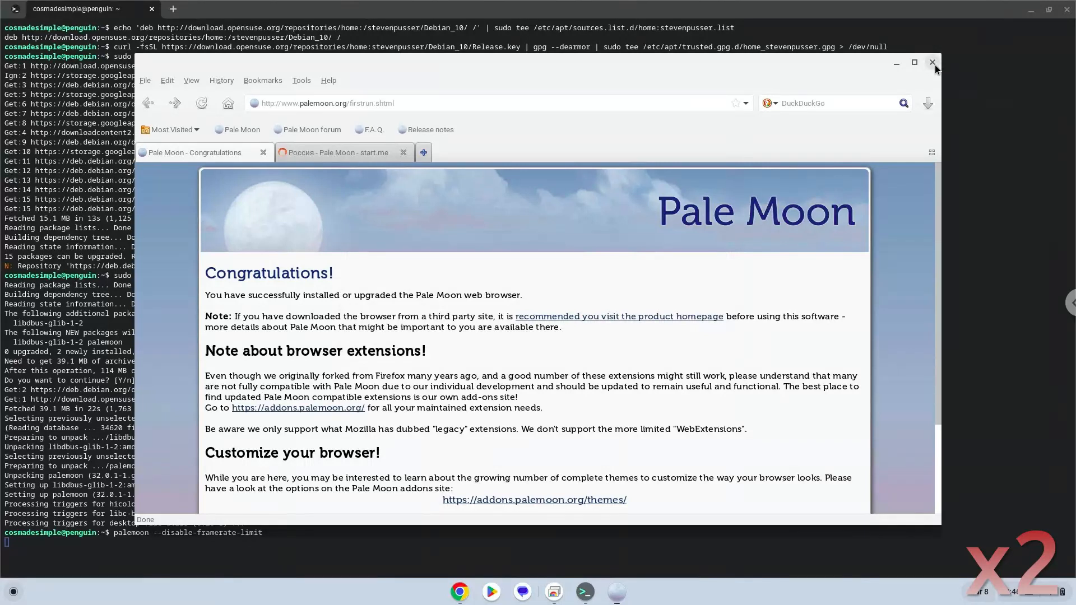
left_click(933, 62)
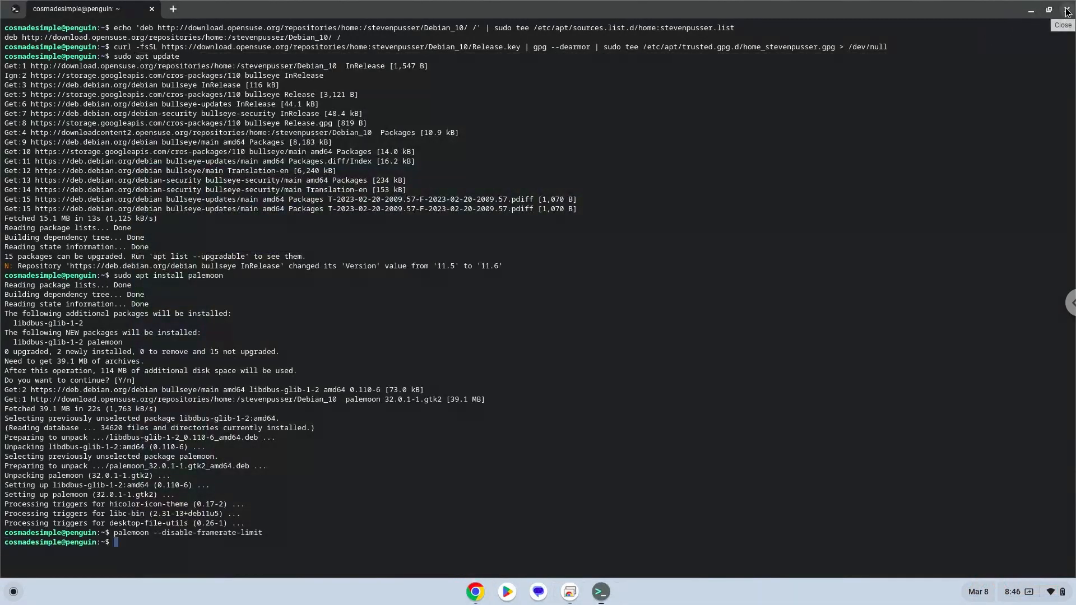
Close Terminal choosing Leave, then open the launcher showing the new Pale Moon icon.
left_click(1067, 11)
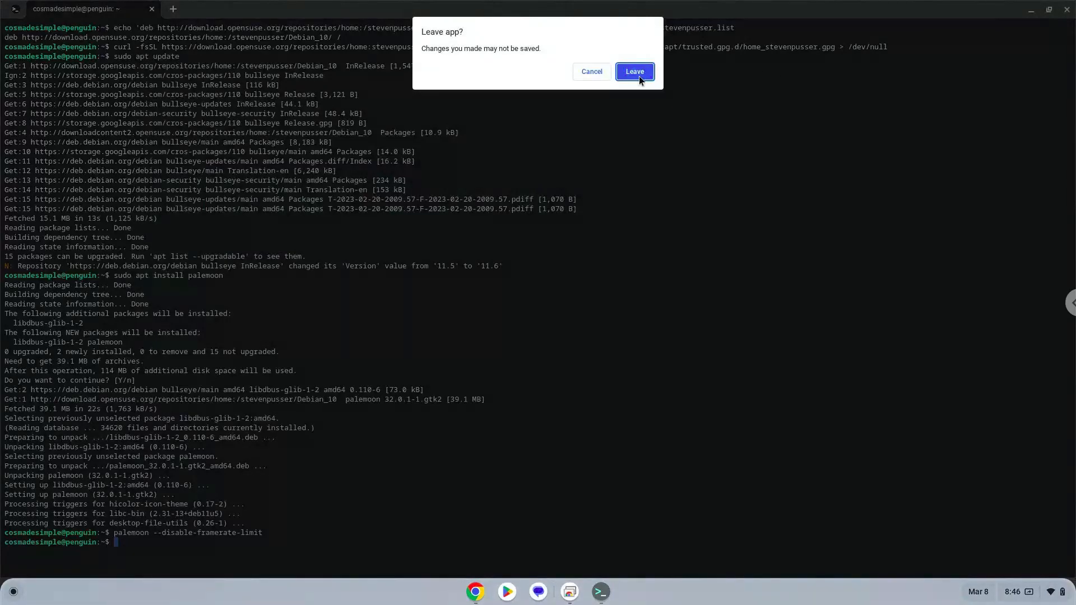
left_click(634, 71)
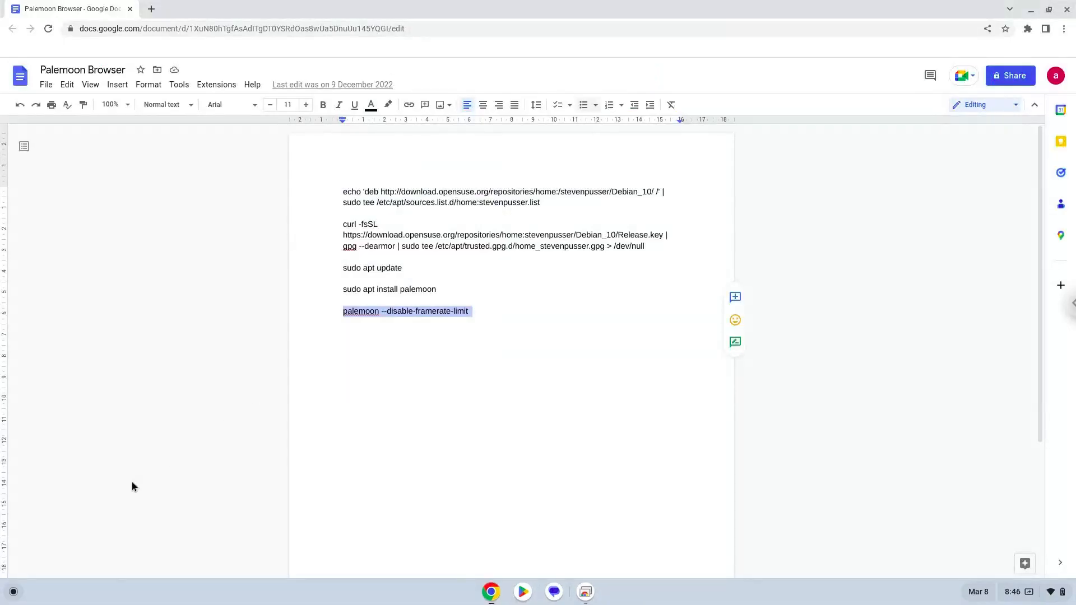
left_click(13, 591)
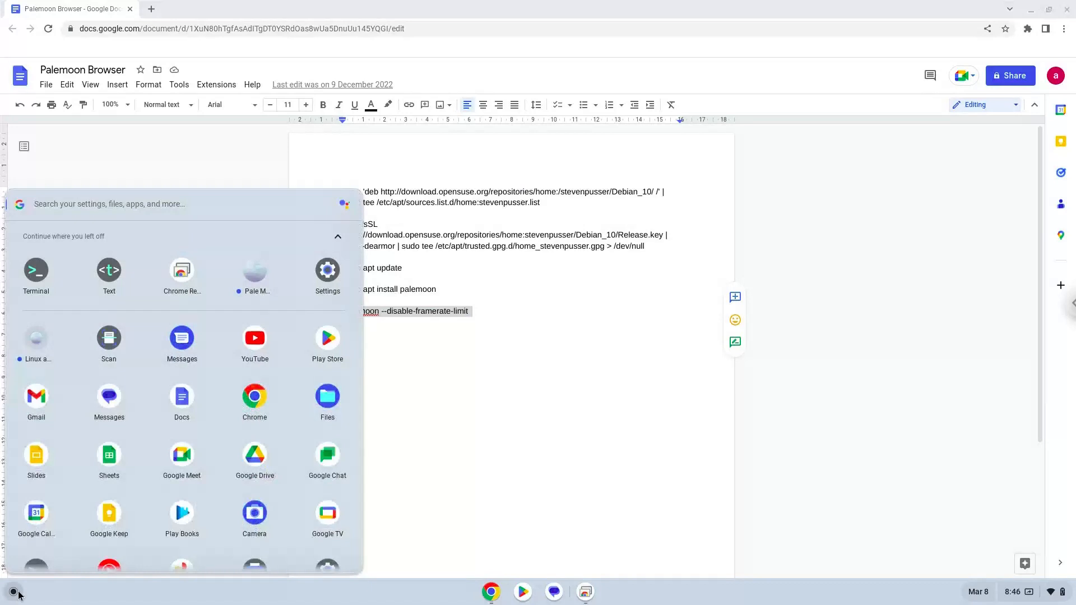
mouse_move(255, 271)
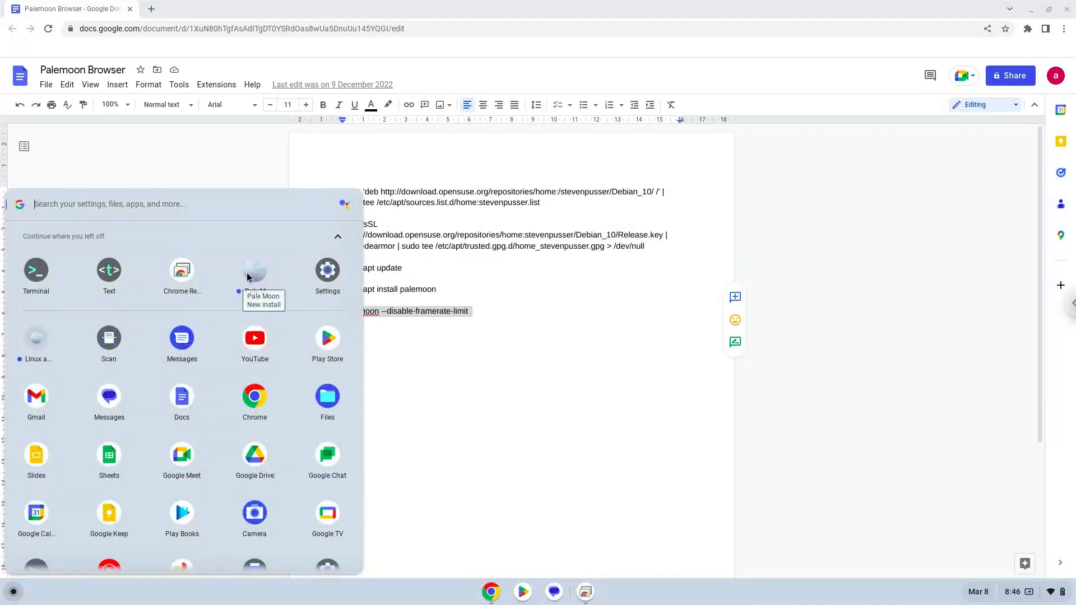